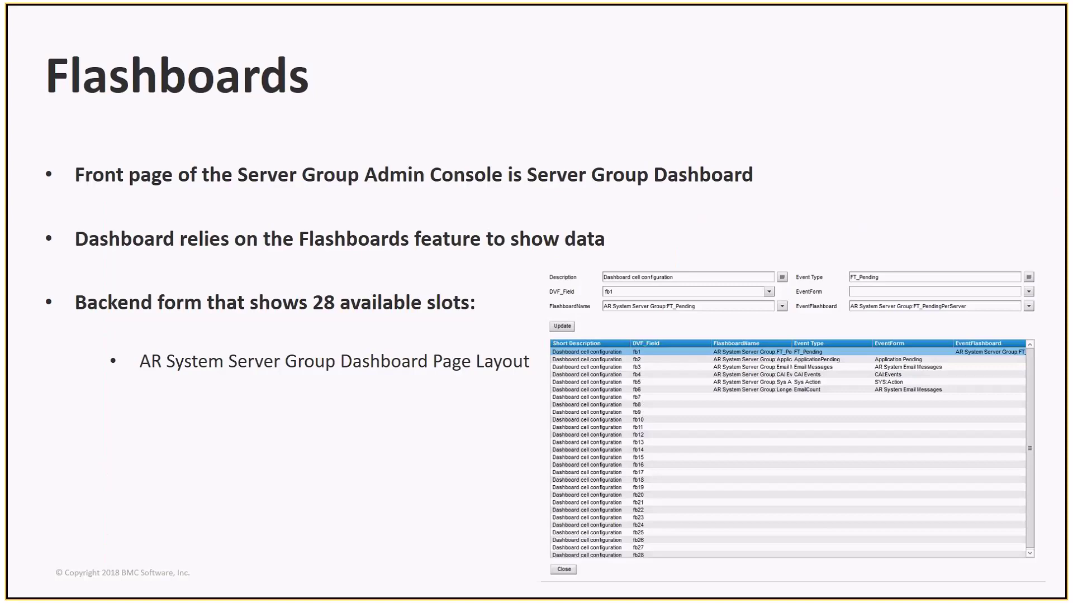
# - Launch the AR System Server Group Console from the Applications list
pyautogui.press('right')
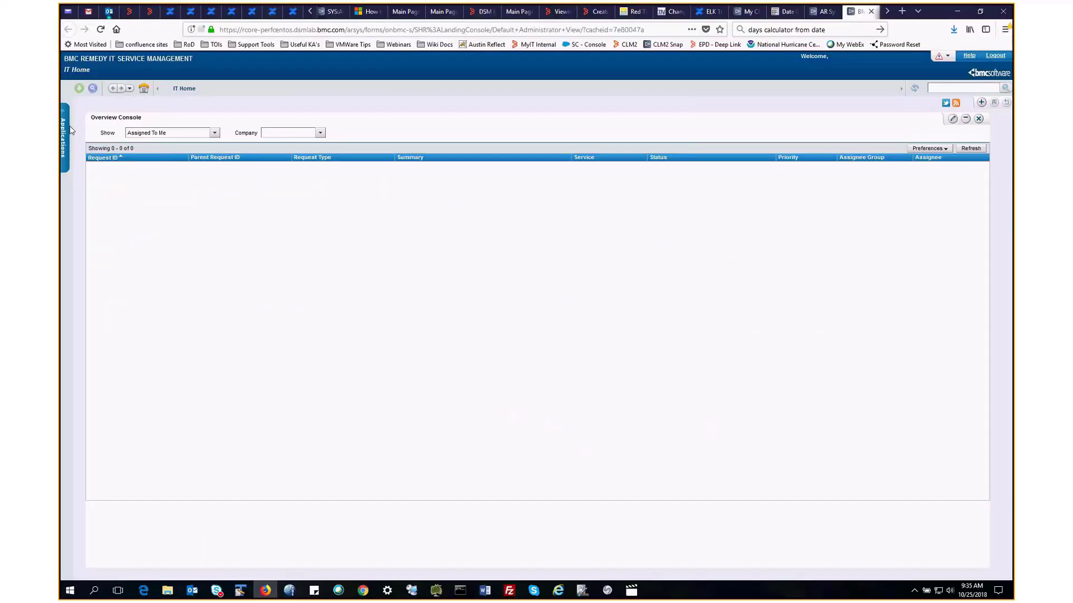
pyautogui.click(63, 133)
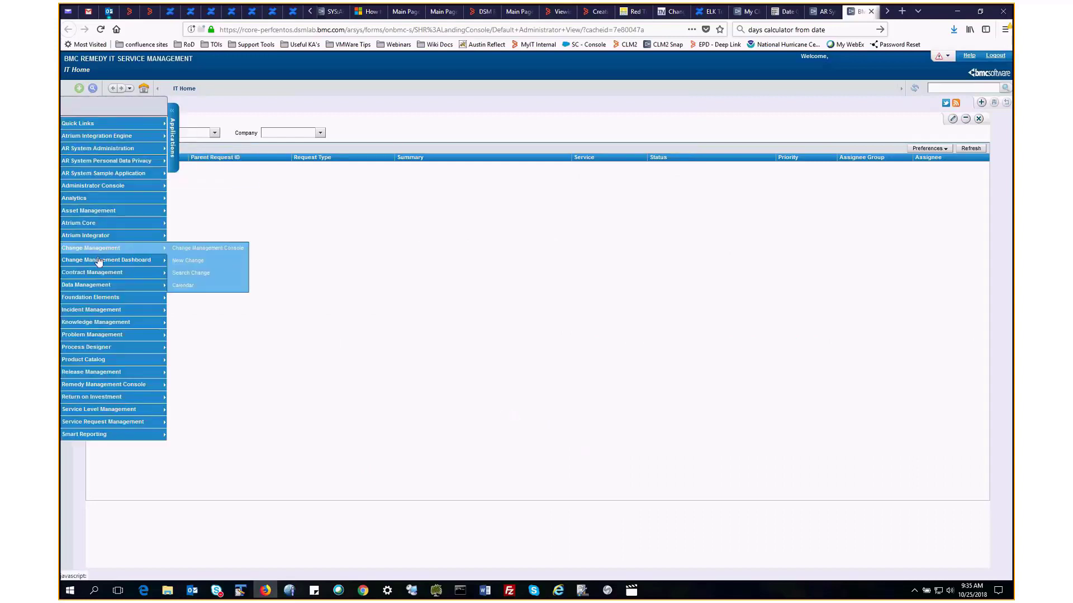
pyautogui.moveTo(103, 384)
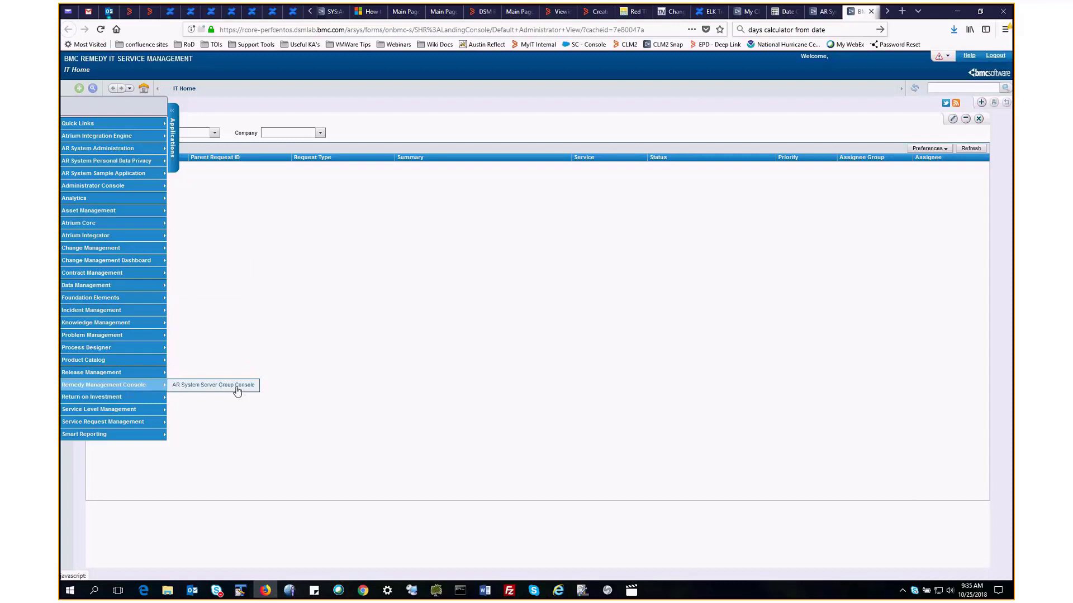
pyautogui.click(213, 384)
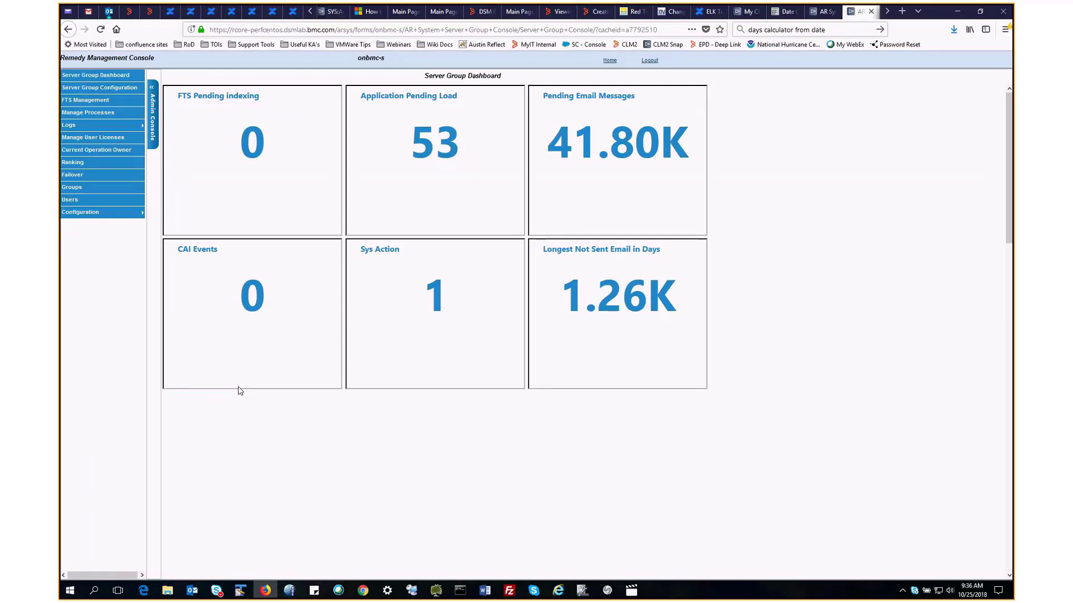
pyautogui.moveTo(227, 366)
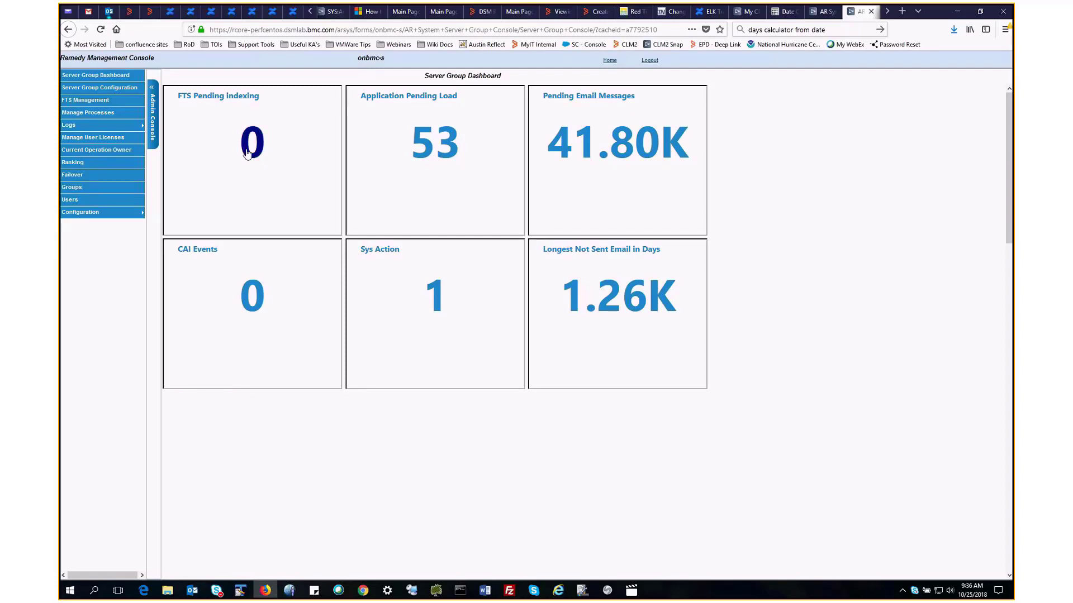
pyautogui.moveTo(265, 159)
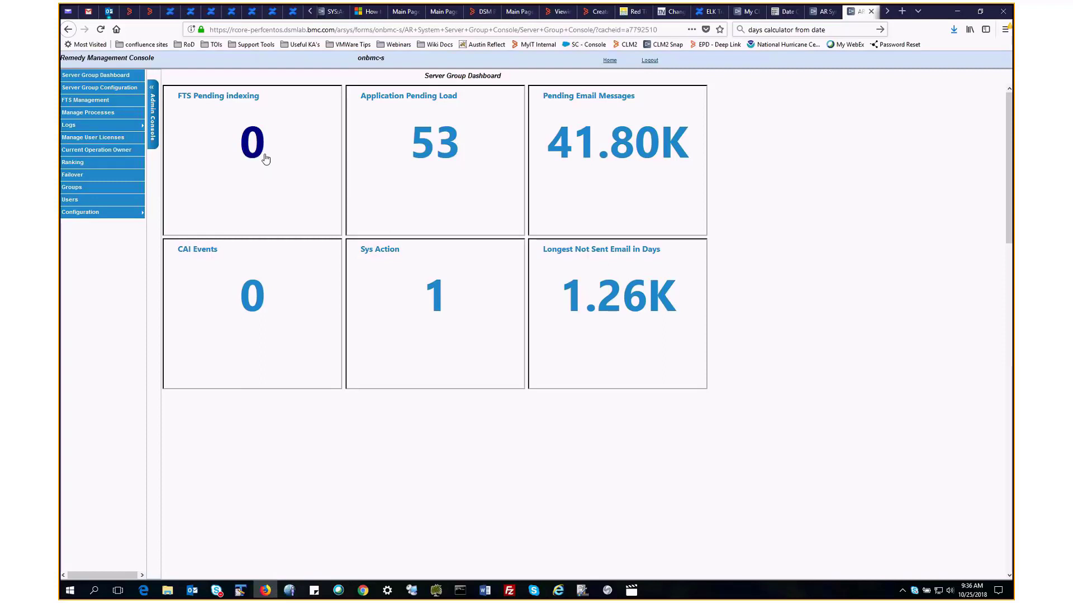
pyautogui.moveTo(414, 159)
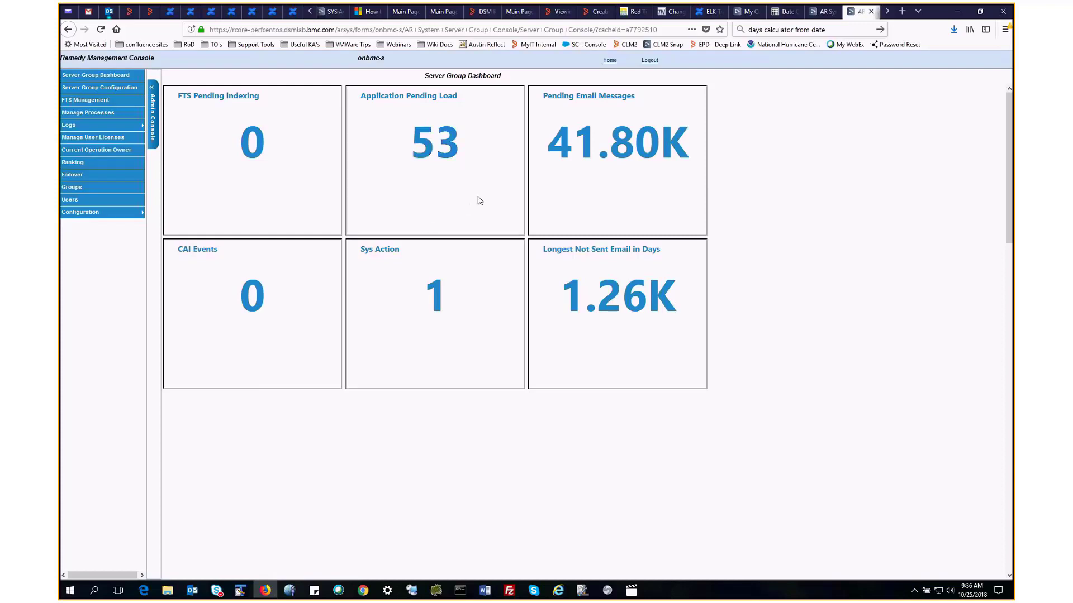
pyautogui.moveTo(552, 199)
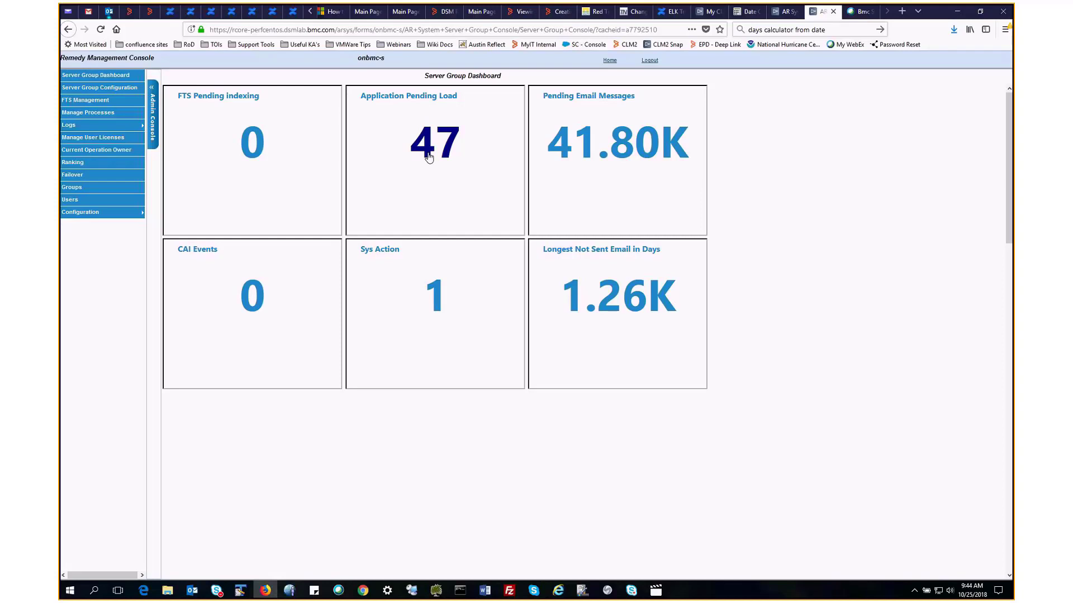
pyautogui.click(435, 144)
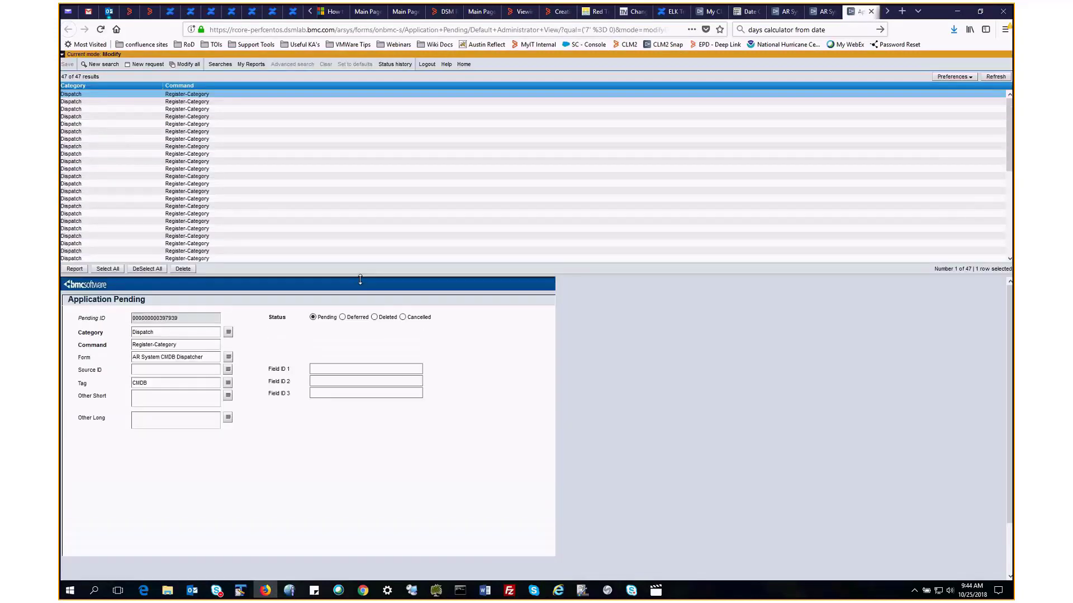
pyautogui.click(821, 12)
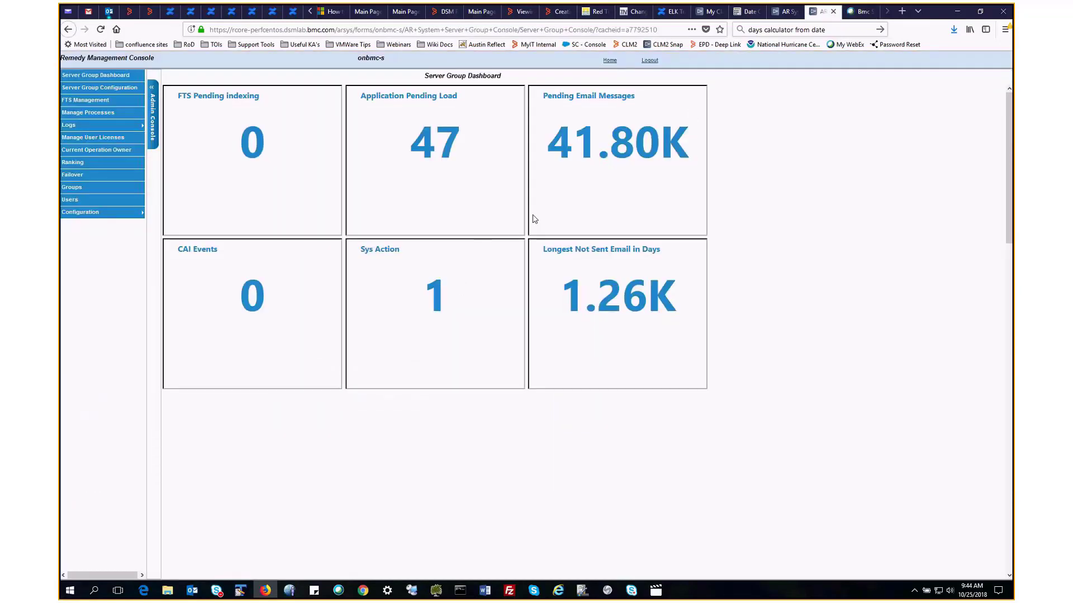
pyautogui.moveTo(548, 273)
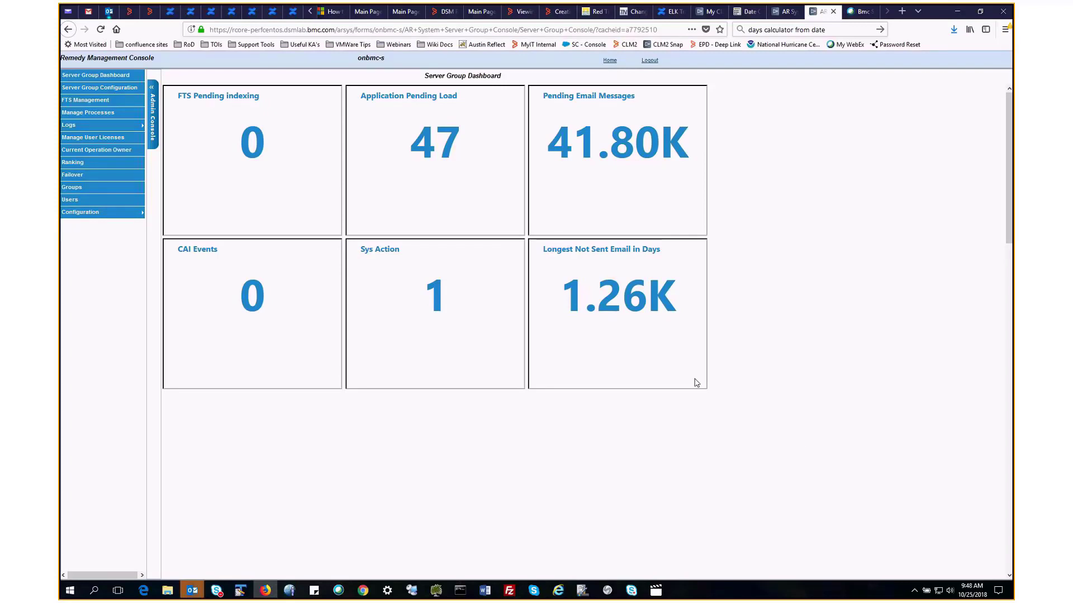
pyautogui.moveTo(640, 438)
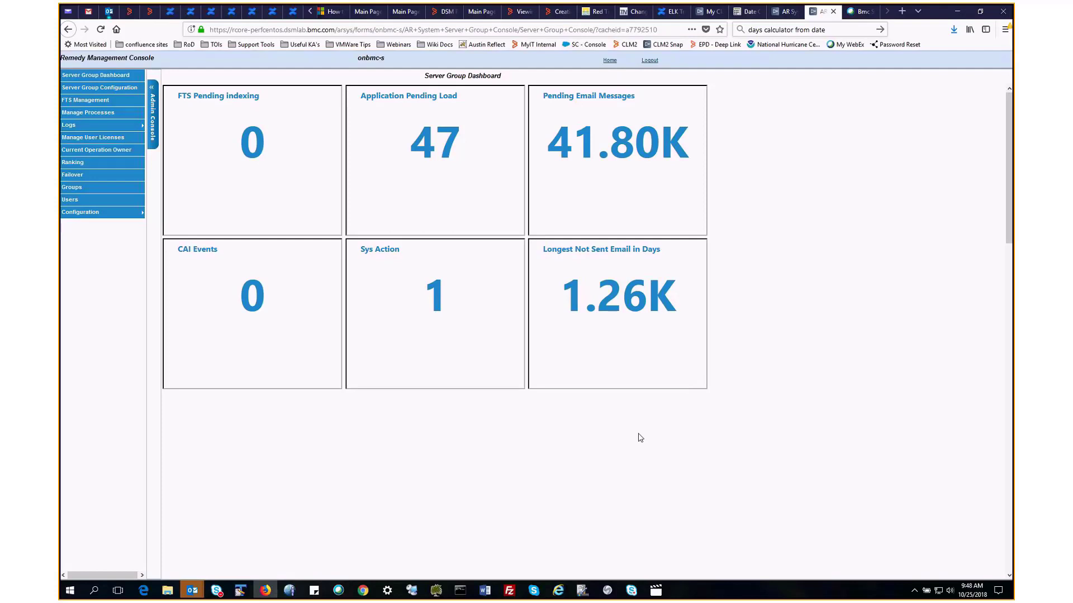
pyautogui.moveTo(636, 451)
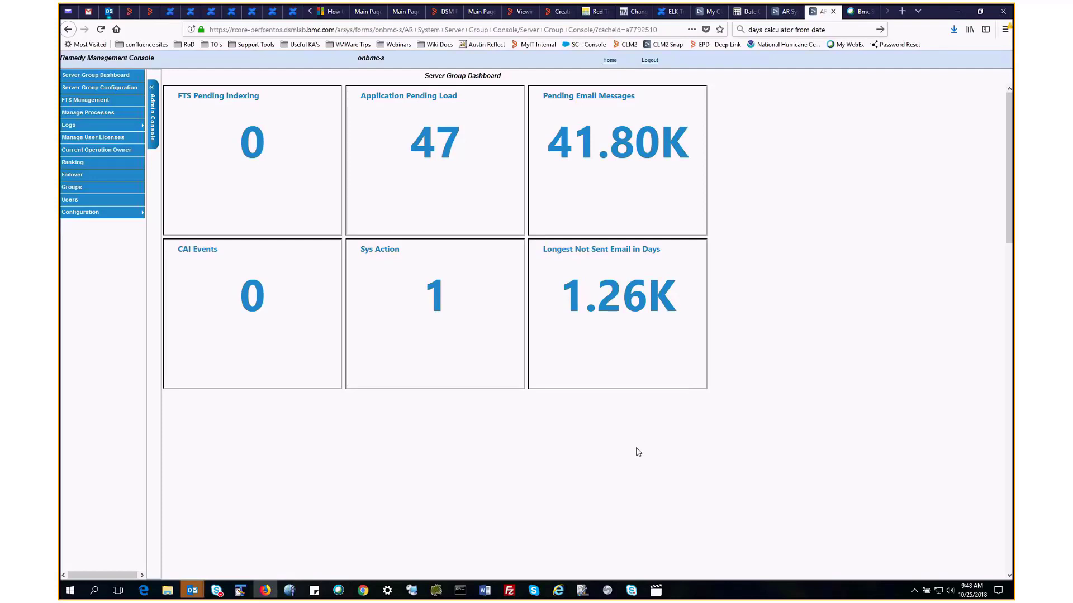
pyautogui.moveTo(808, 317)
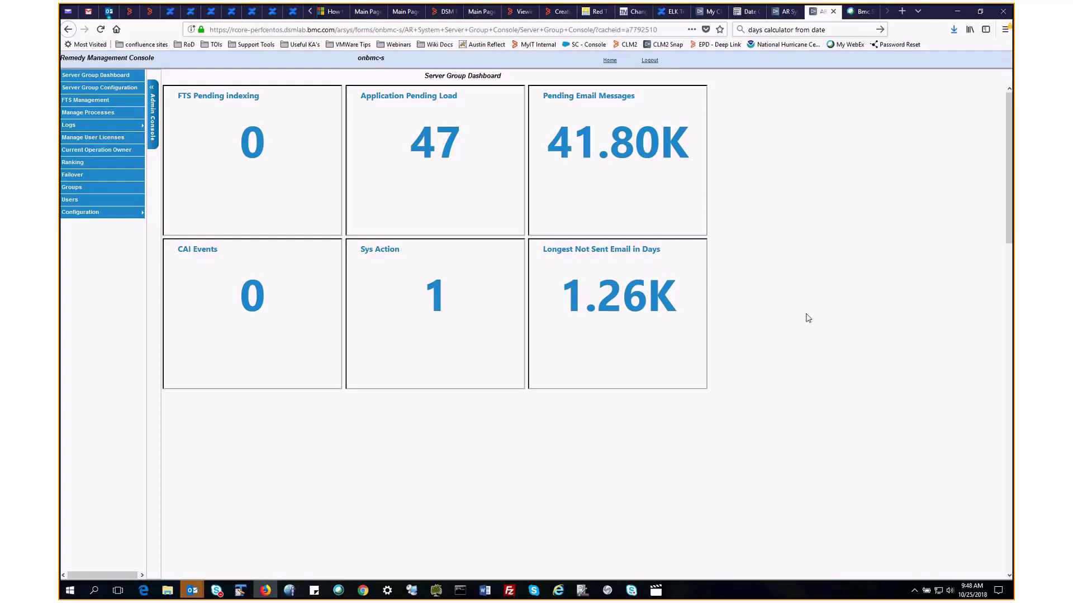
pyautogui.moveTo(795, 328)
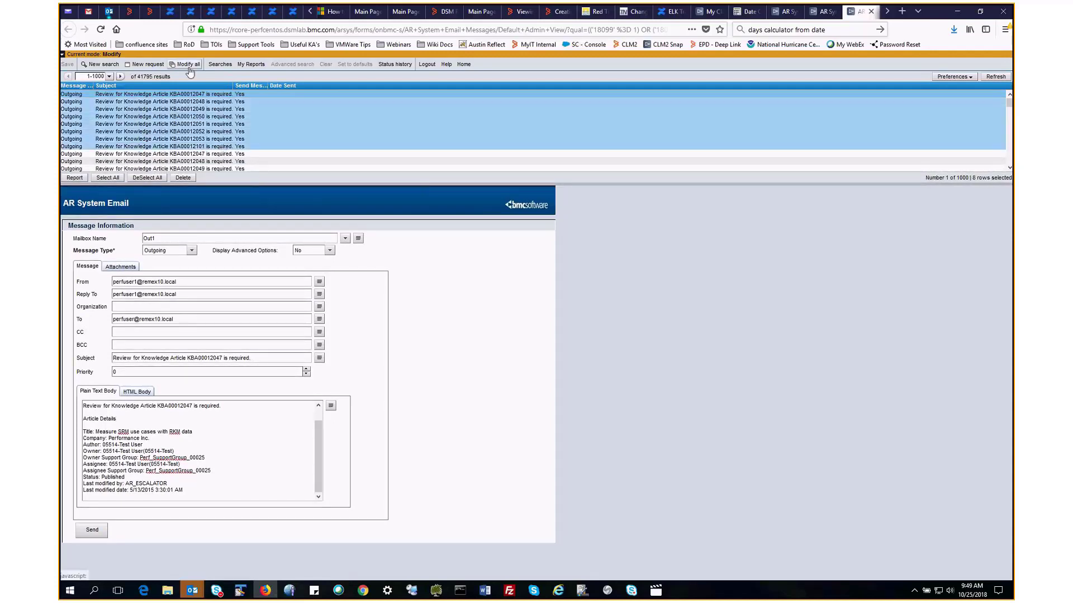
# - Set Send Message to Sent on all listed email messages, then refresh the dashboard
pyautogui.click(185, 64)
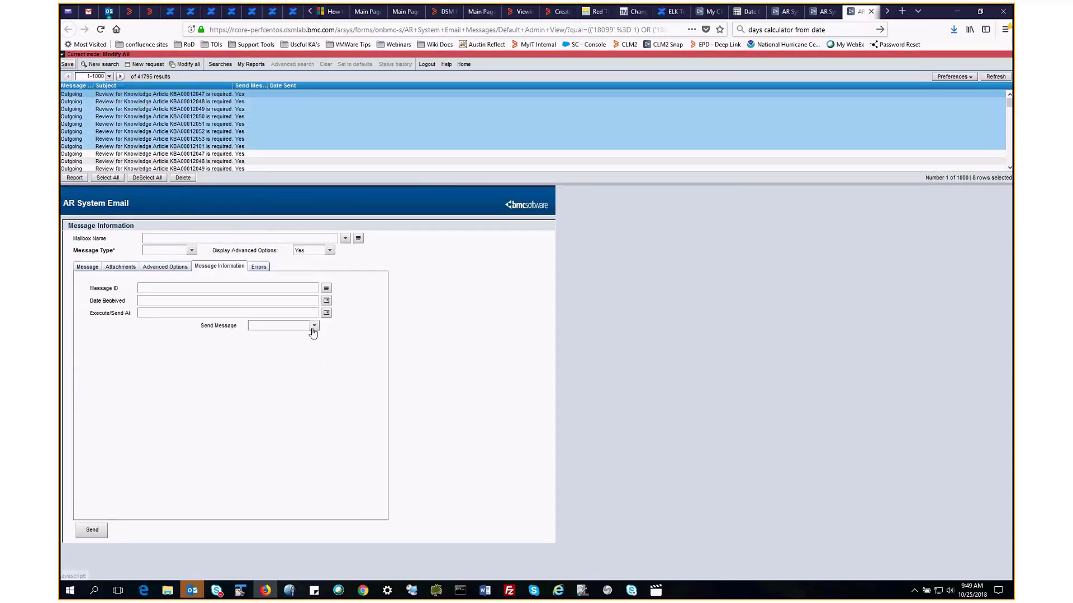
pyautogui.click(314, 325)
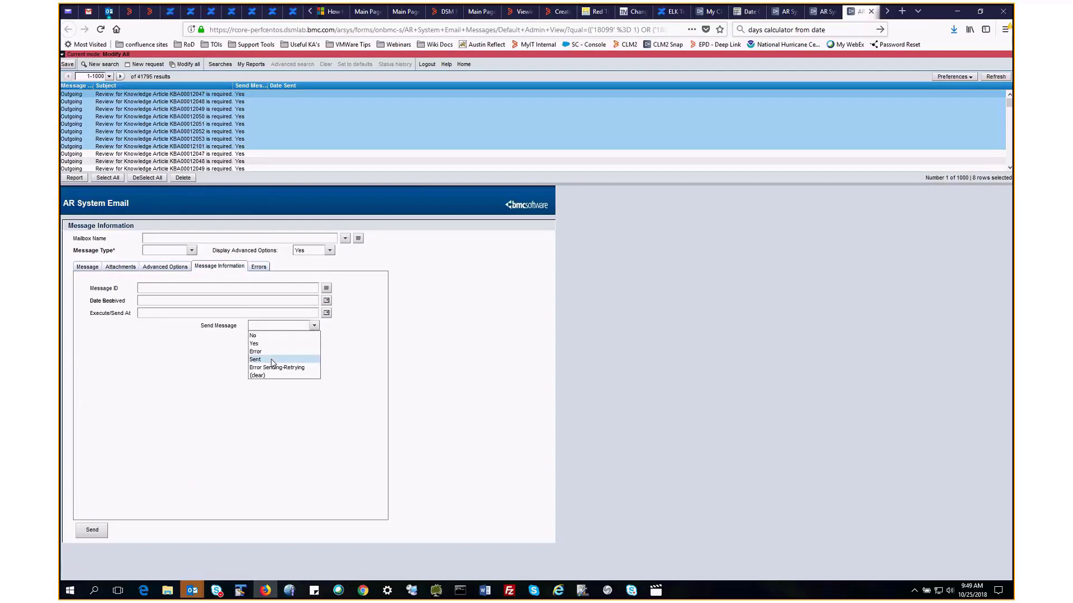
pyautogui.click(256, 360)
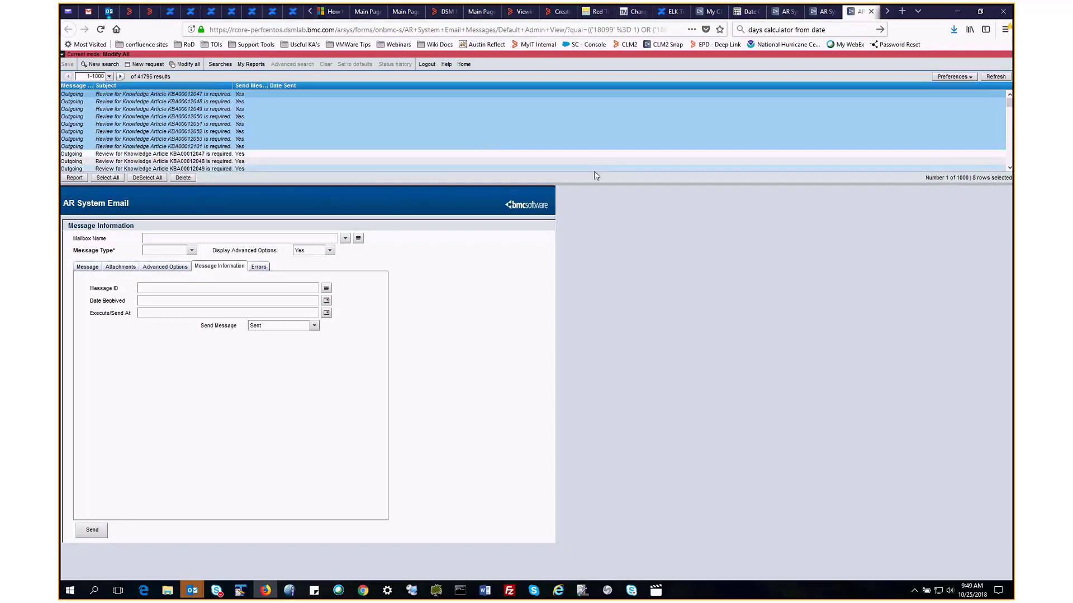
pyautogui.click(100, 29)
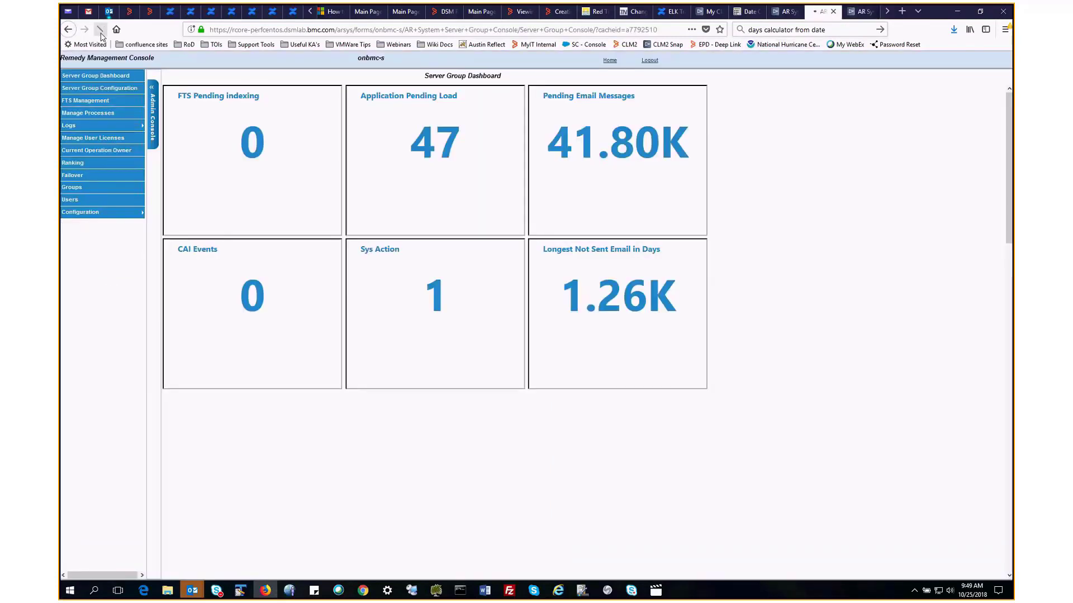
pyautogui.click(100, 29)
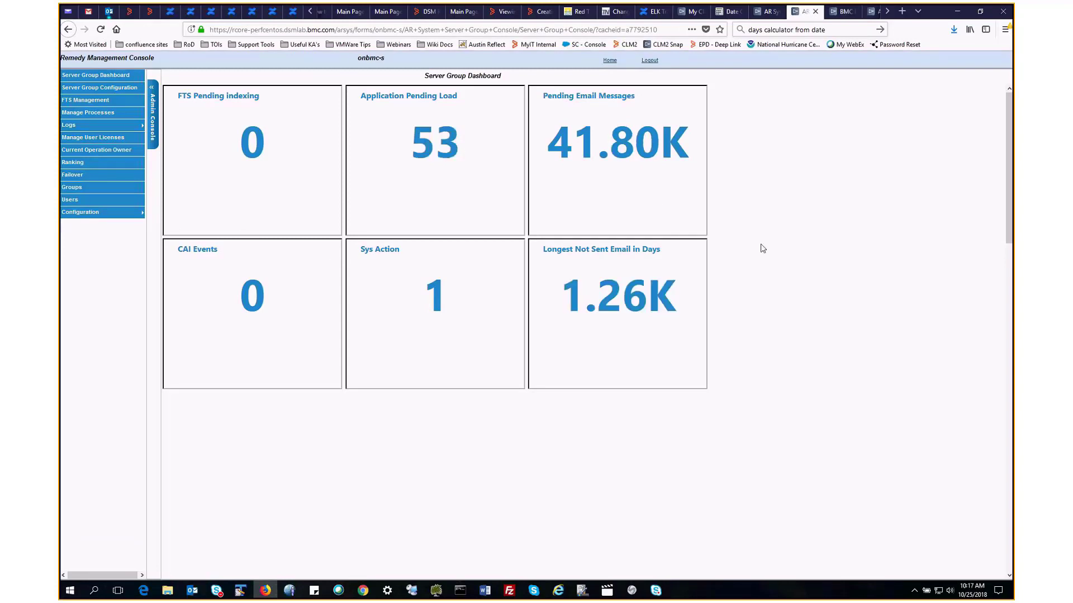
pyautogui.moveTo(118, 297)
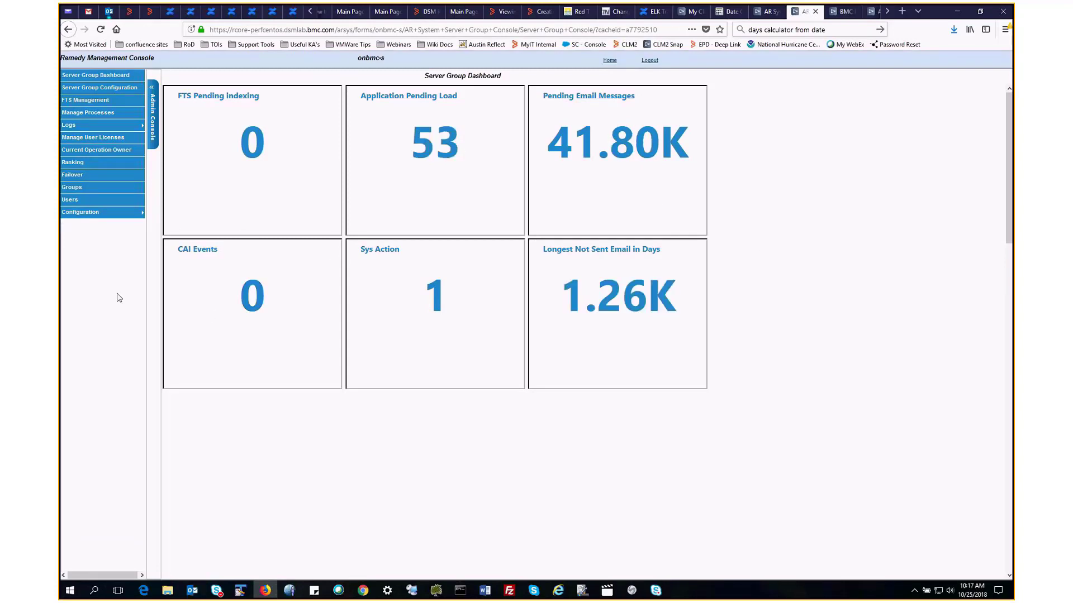
# - Put AST:ComputerSystembyStatus with event form AST:ComputerSystem in layout slot fb7, then refresh
pyautogui.click(80, 213)
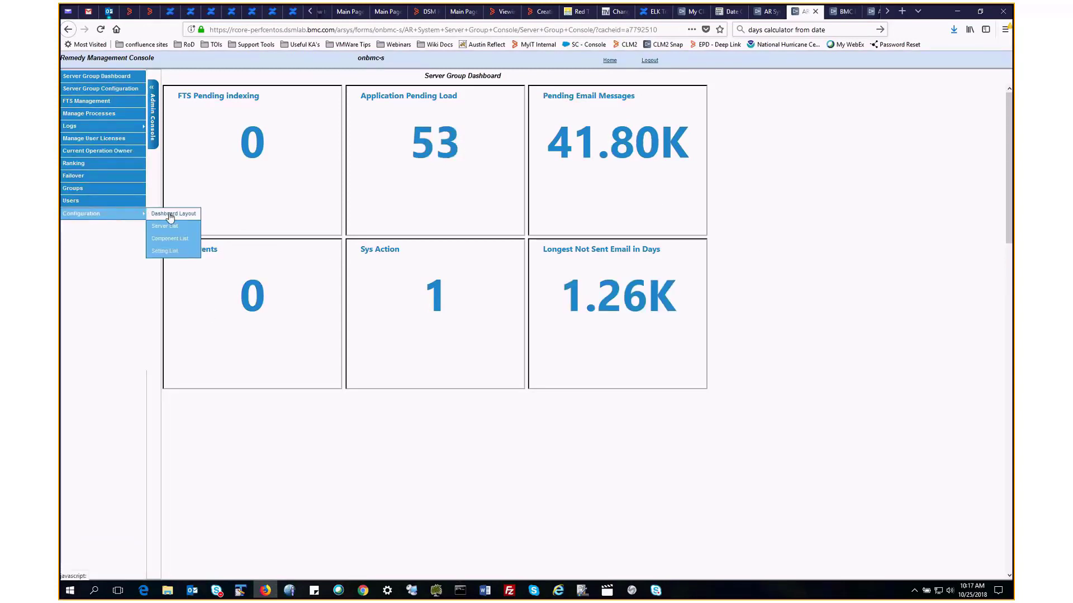
pyautogui.click(172, 214)
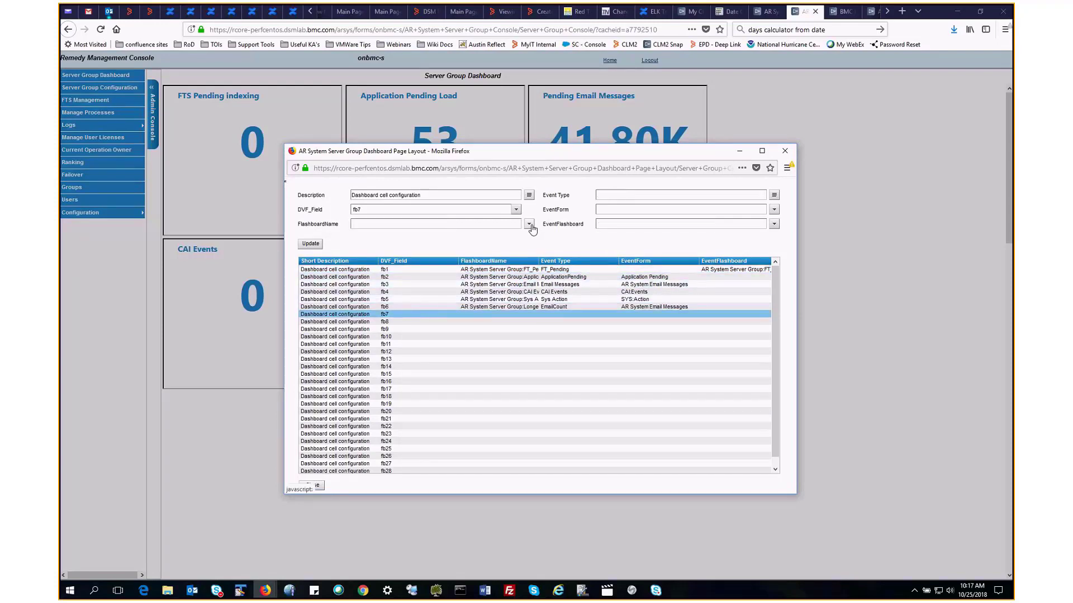
pyautogui.click(527, 224)
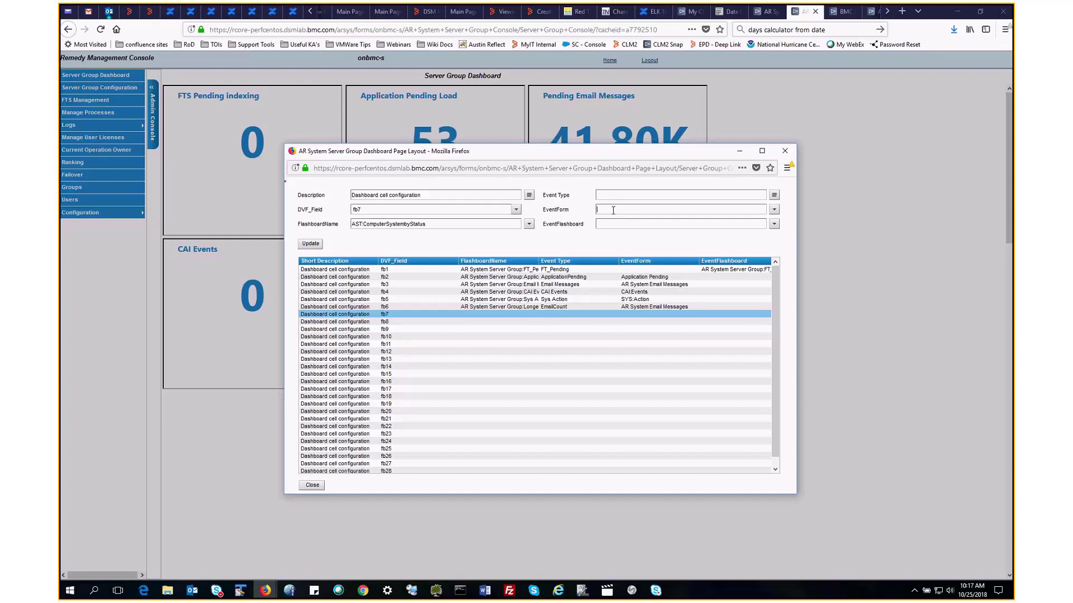
pyautogui.write('AST:ComputerSystem')
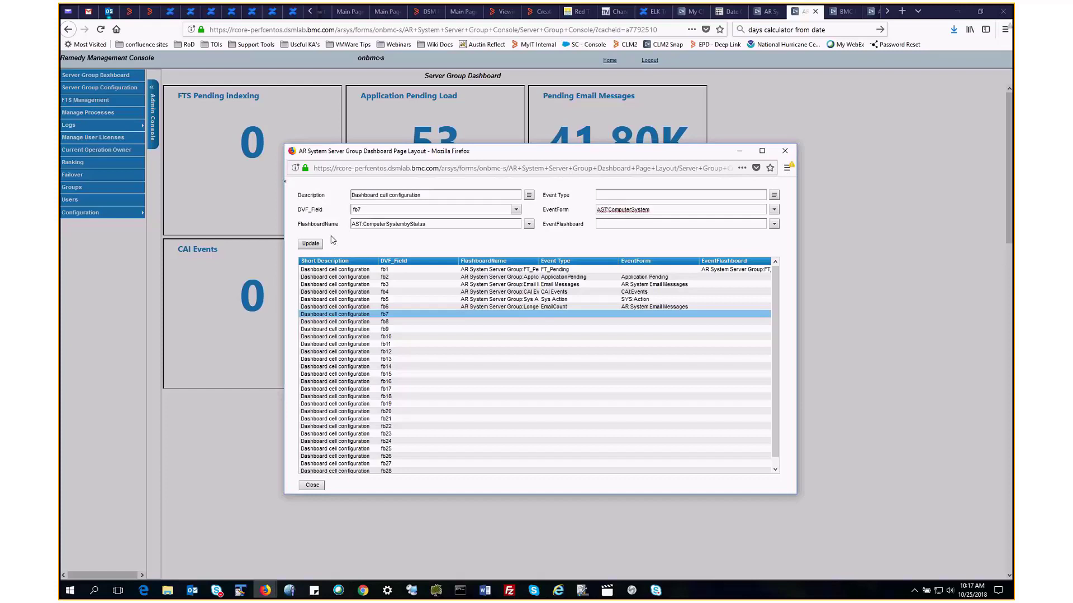
pyautogui.click(310, 243)
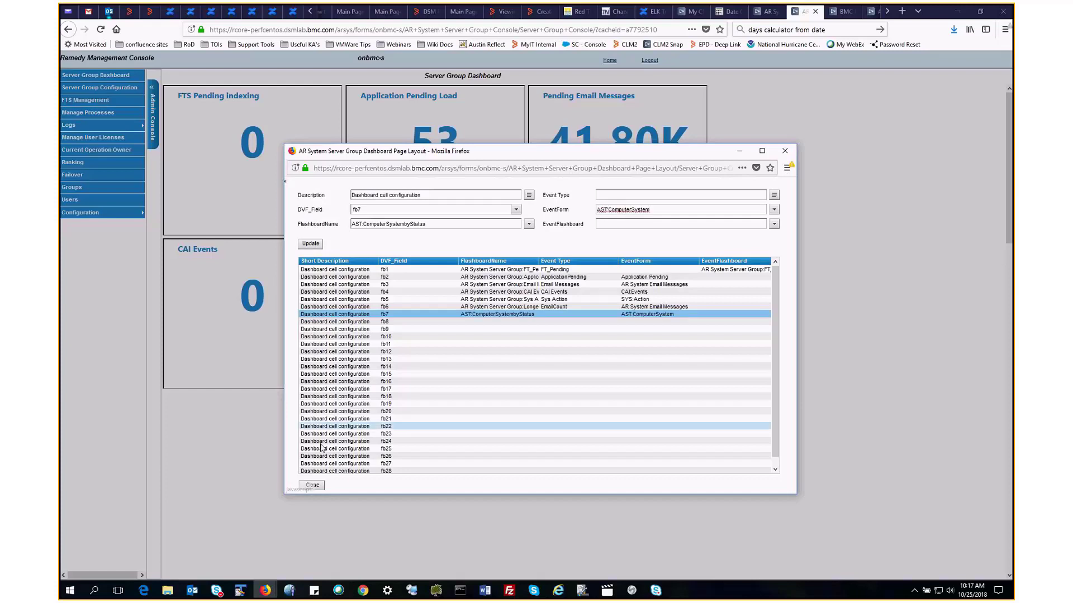
pyautogui.click(311, 485)
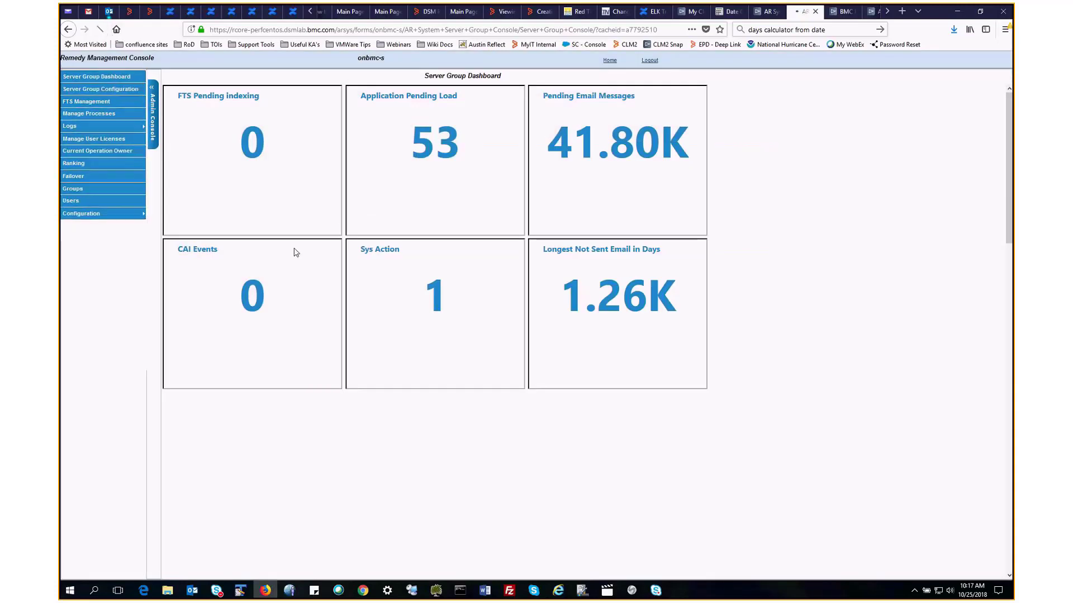
pyautogui.click(100, 28)
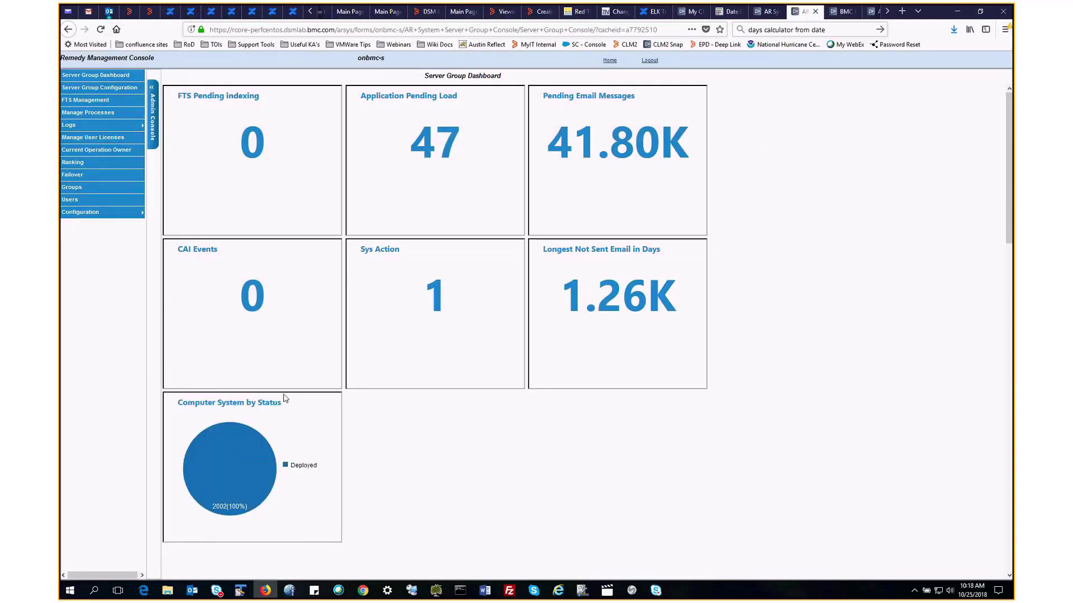